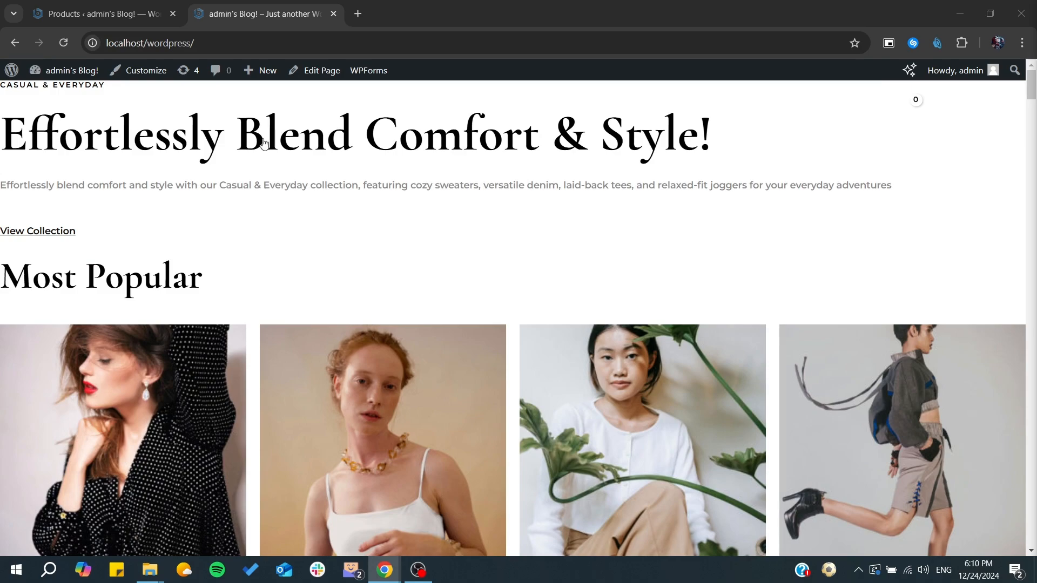
From the Products admin tab, go to Appearance > Themes where Astra is the active theme
scroll("down", 3)
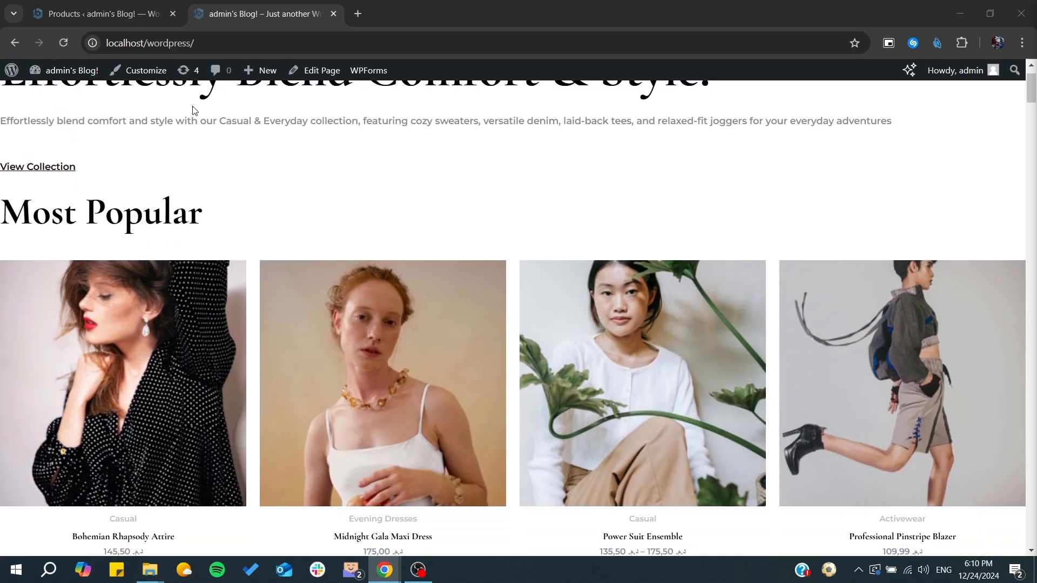
left_click(99, 13)
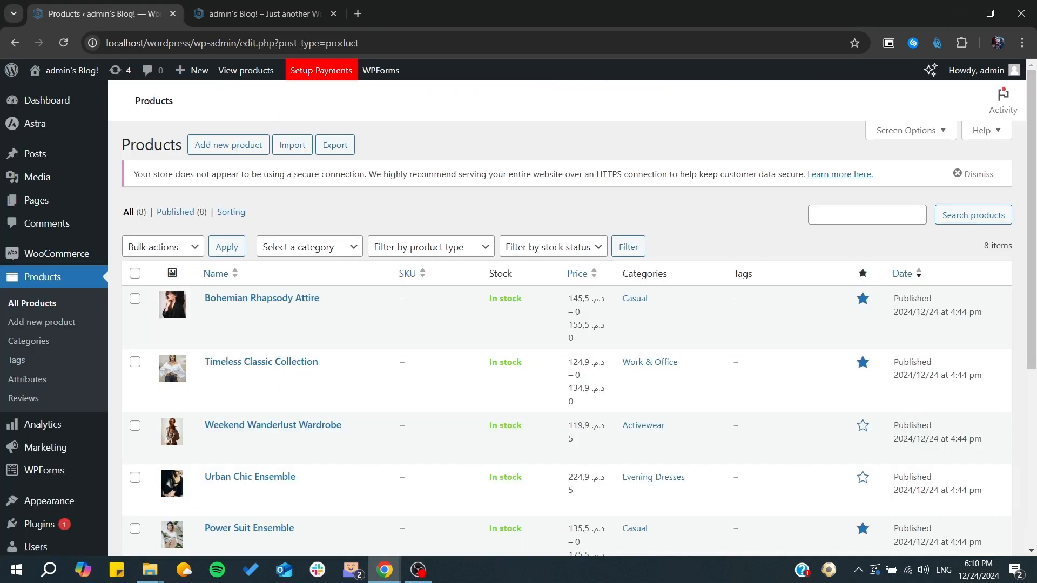
mouse_move(142, 123)
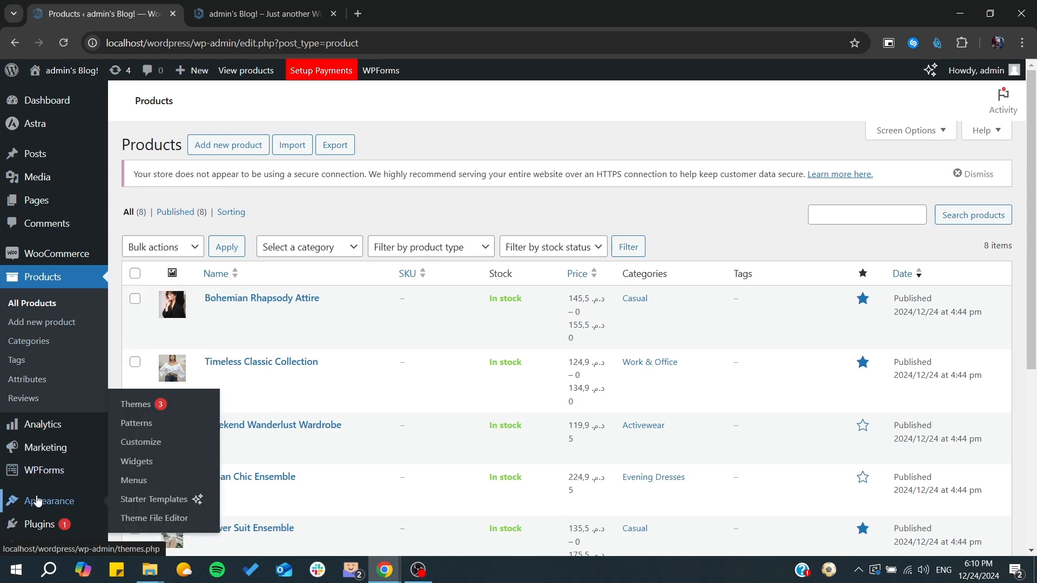
left_click(136, 407)
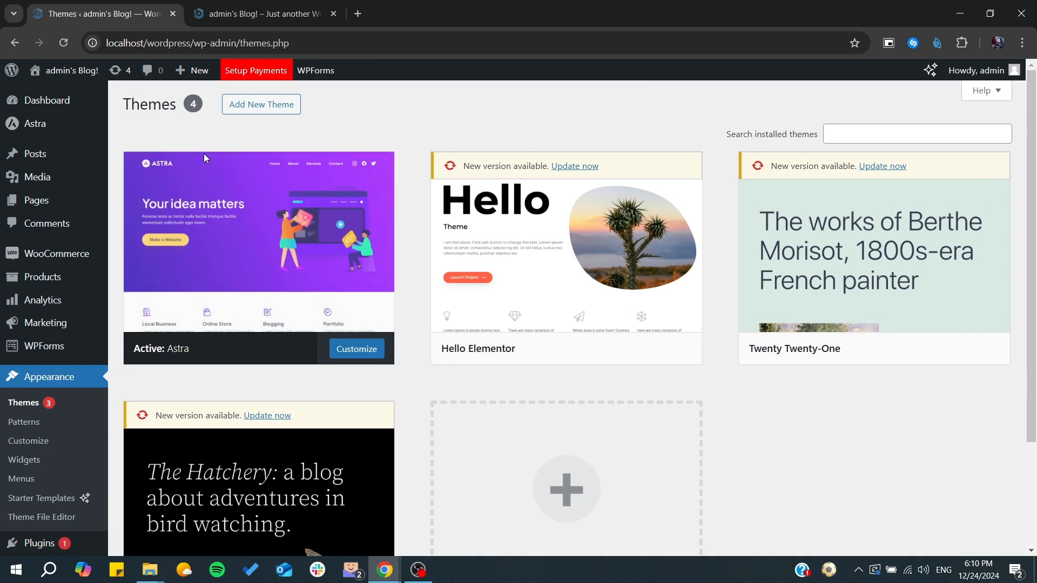
mouse_move(370, 181)
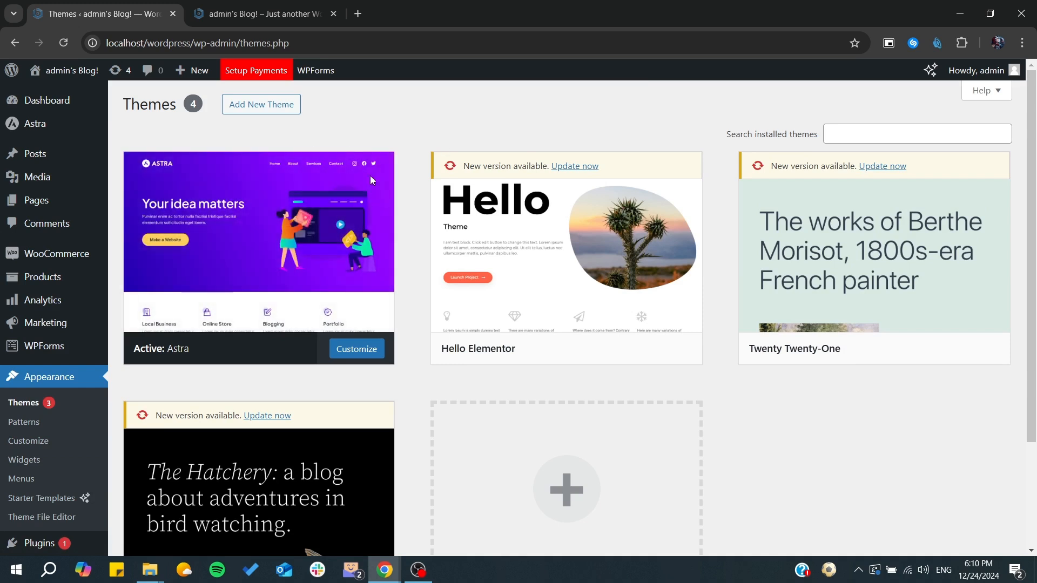
mouse_move(73, 119)
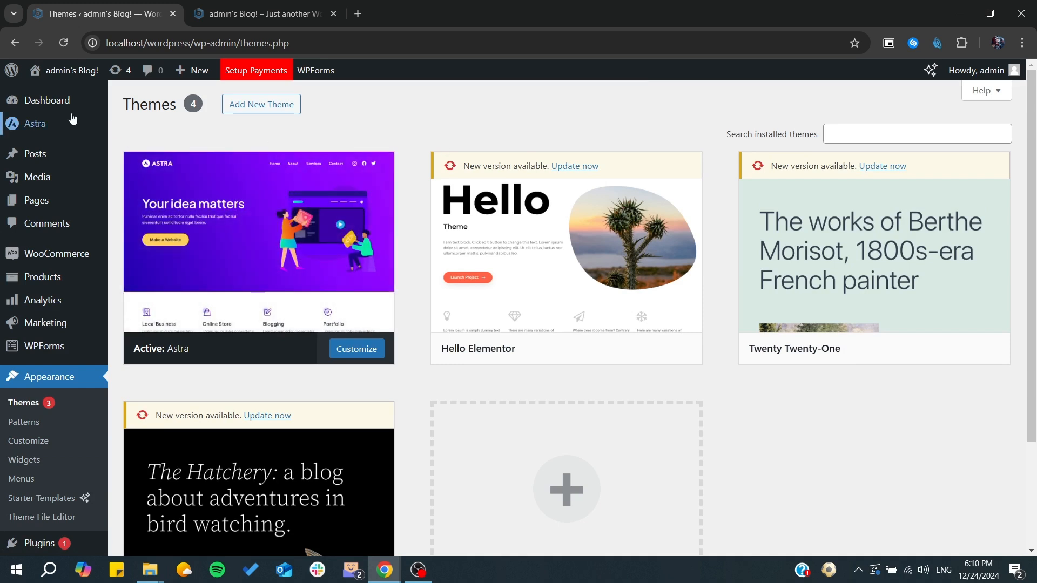
From the Astra dashboard, launch Starter Templates and choose Build with classic templates
left_click(35, 124)
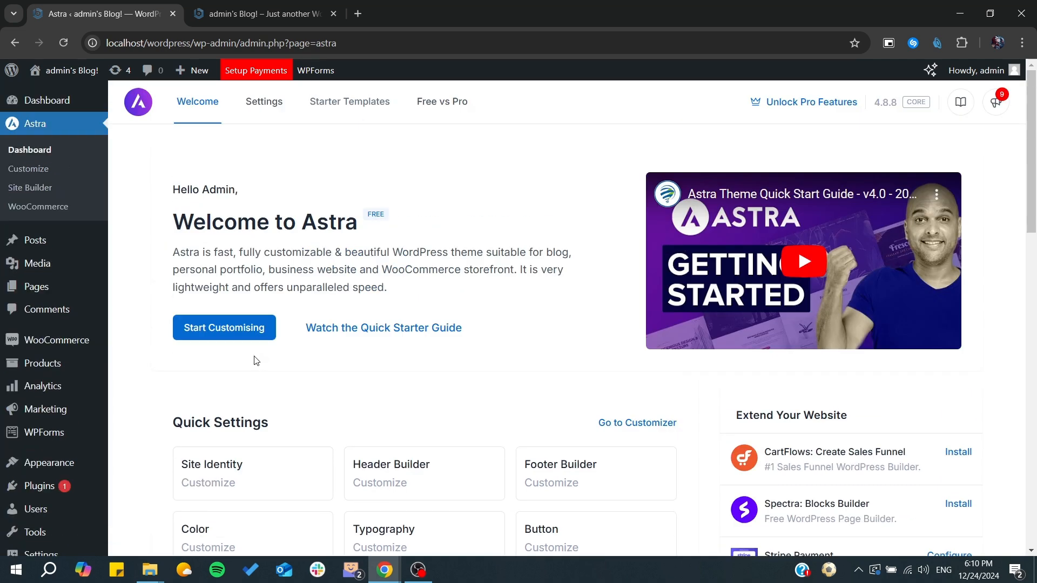
left_click(349, 102)
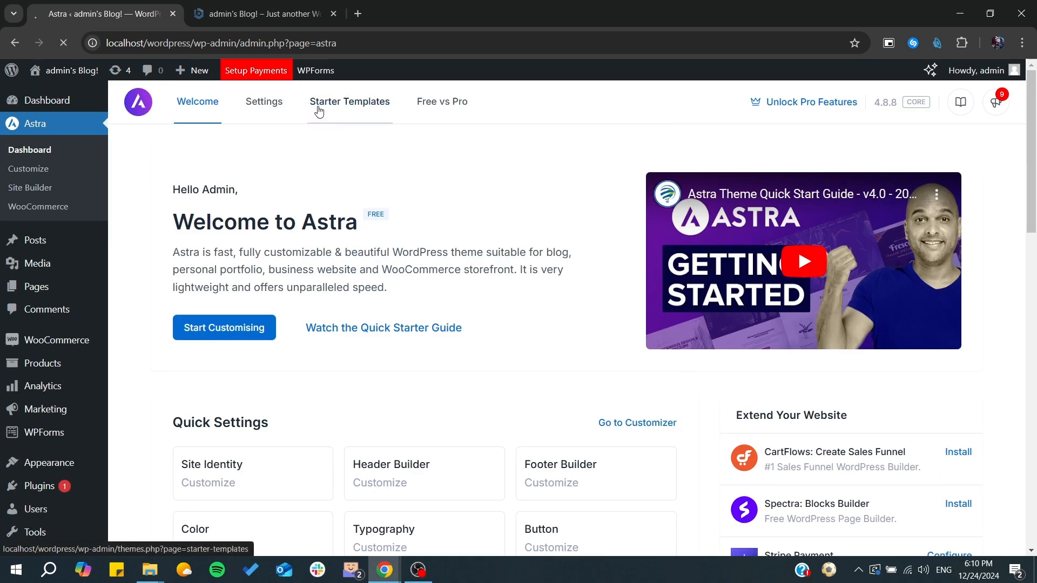
left_click(349, 101)
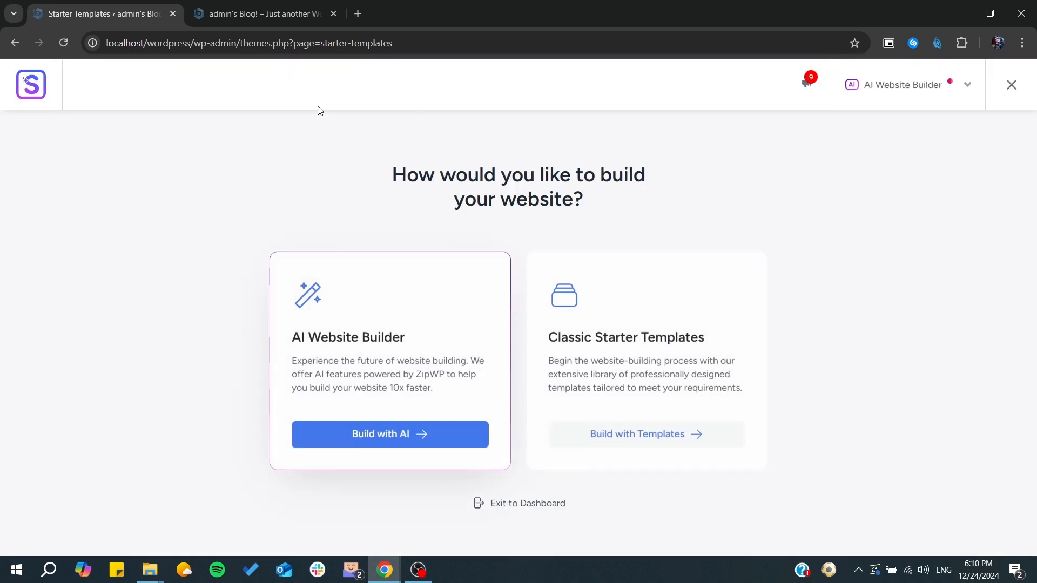
left_click(645, 434)
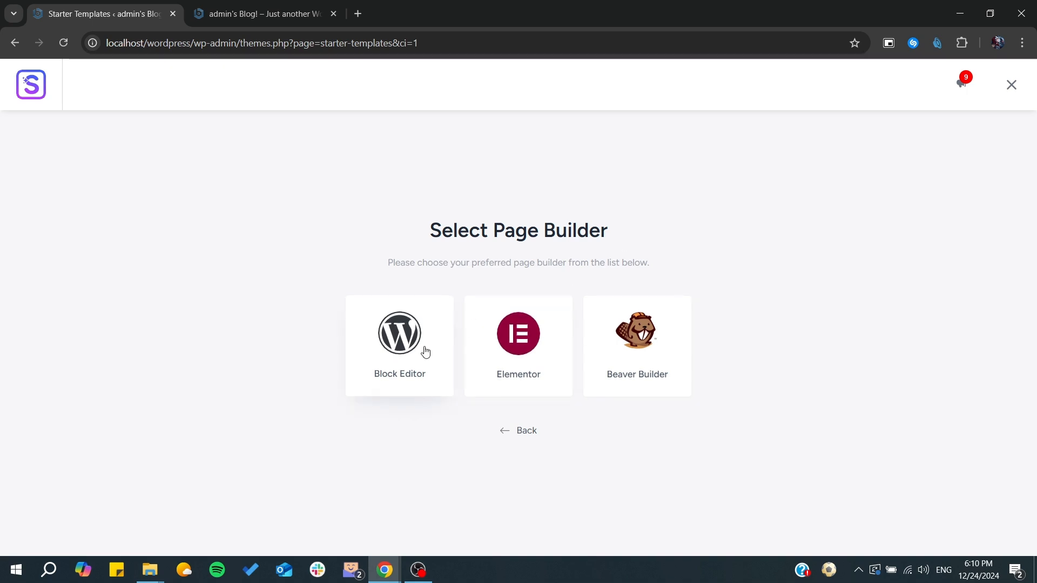
Choose Block Editor, search 'Online Shop' and filter the templates to E-Commerce clothing stores
left_click(400, 346)
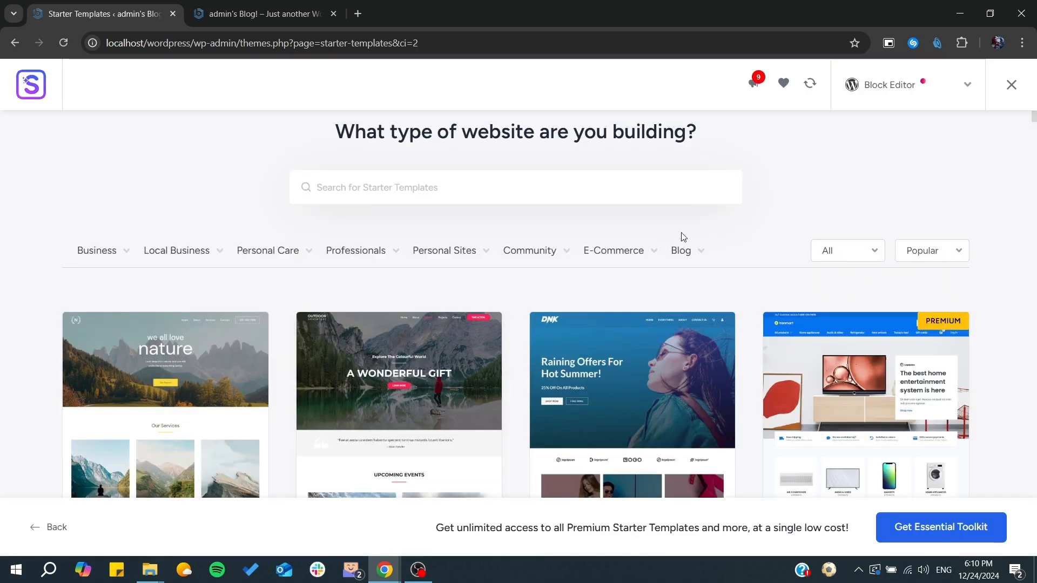
type("Online Shop")
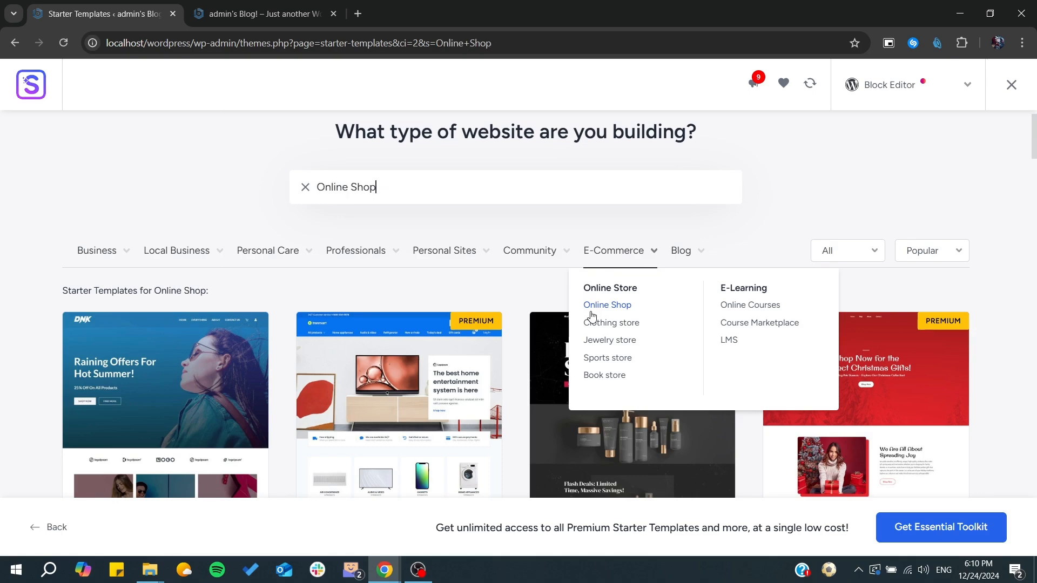
scroll("down", 3)
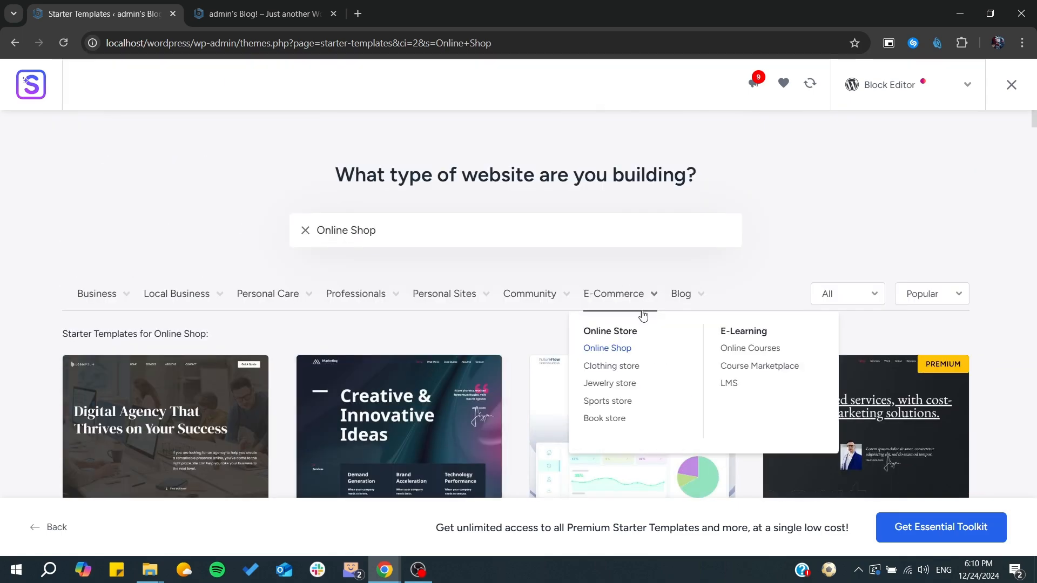
left_click(612, 366)
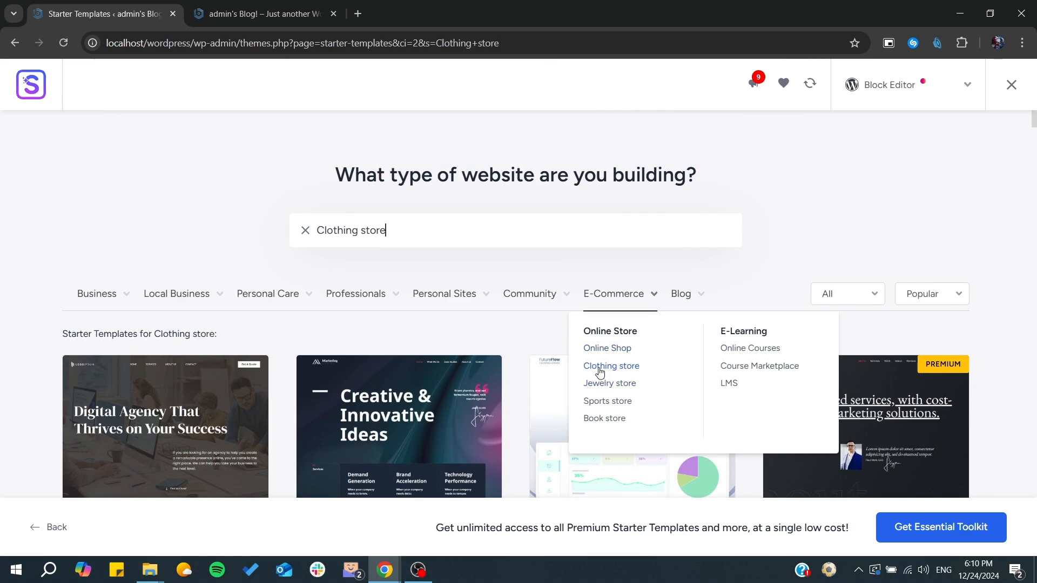
scroll("down", 3)
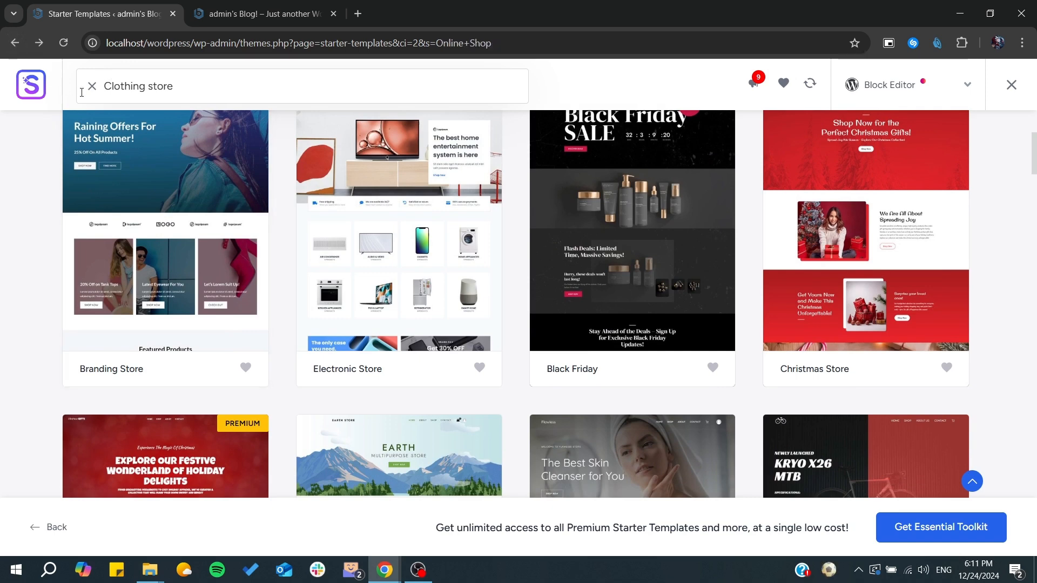
mouse_move(603, 4)
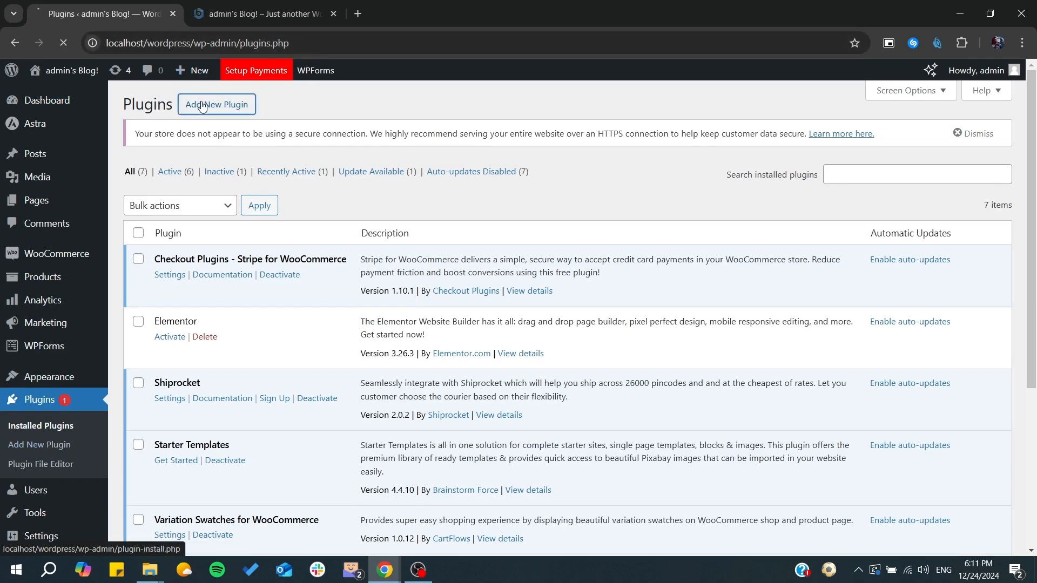
In Plugins > Add New, search the directory for 'WooCommerce Custom Add to Cart Button'
left_click(216, 105)
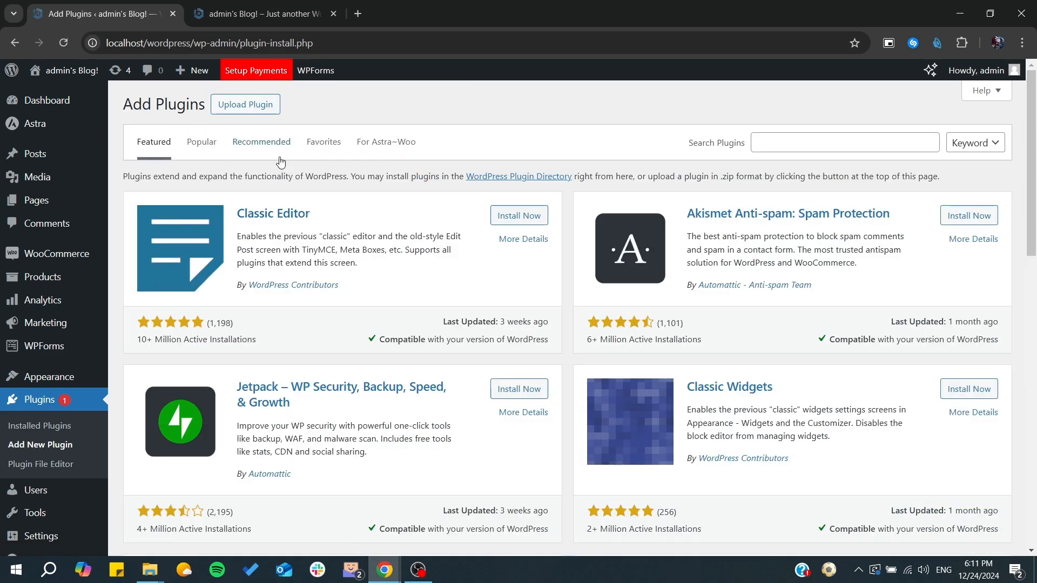
type("WooCommerce Custom Add to Cart Button")
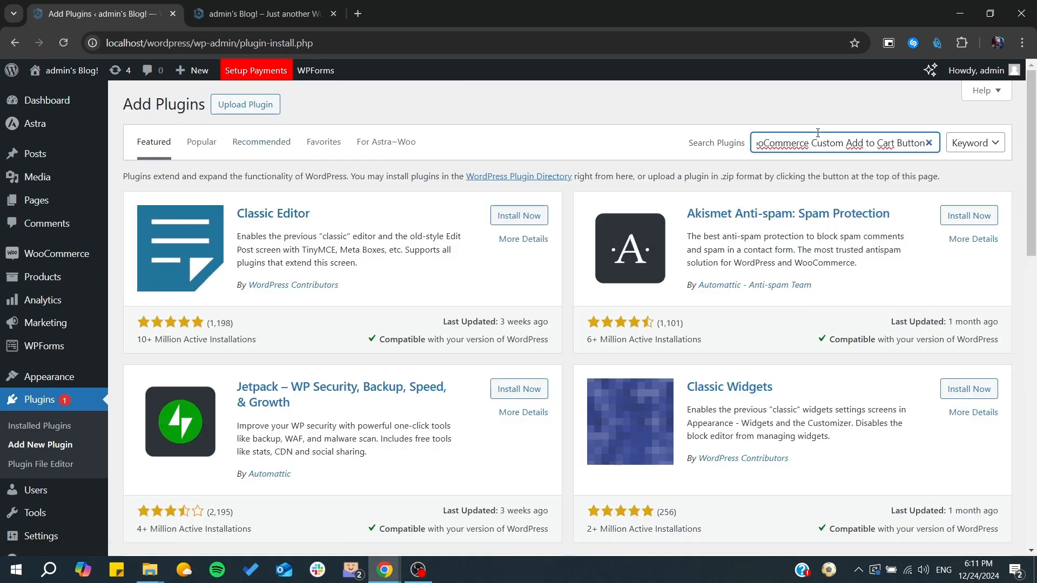
key("Enter")
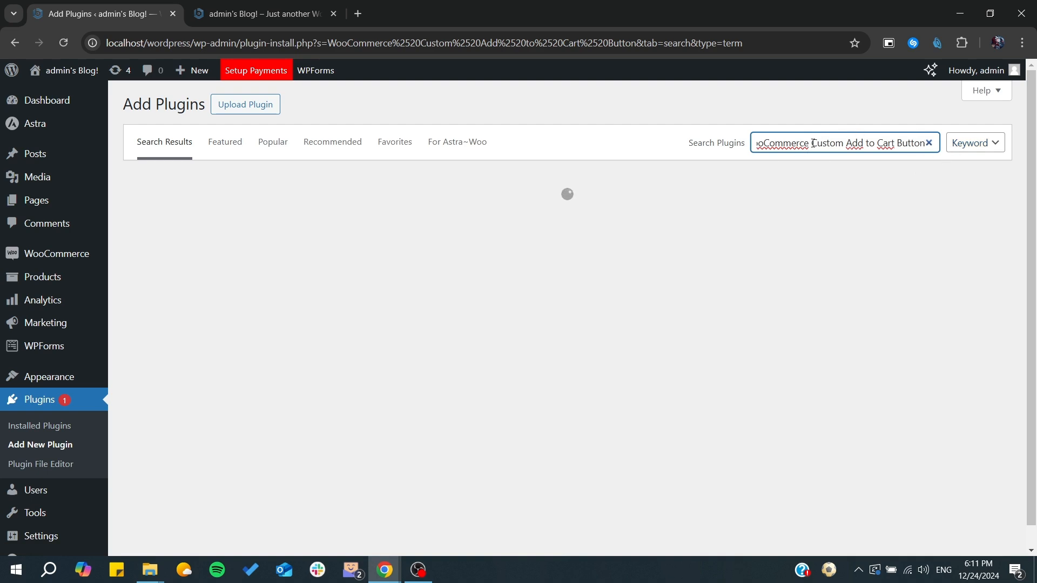
double_click(824, 143)
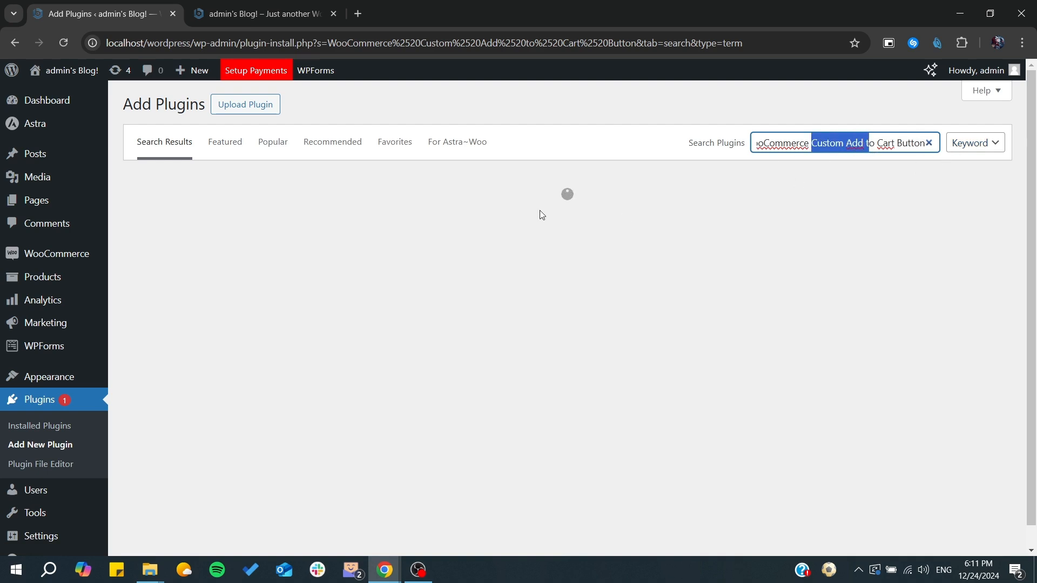
Browse the plugin search results, then head to Products > All Products
scroll("down", 3)
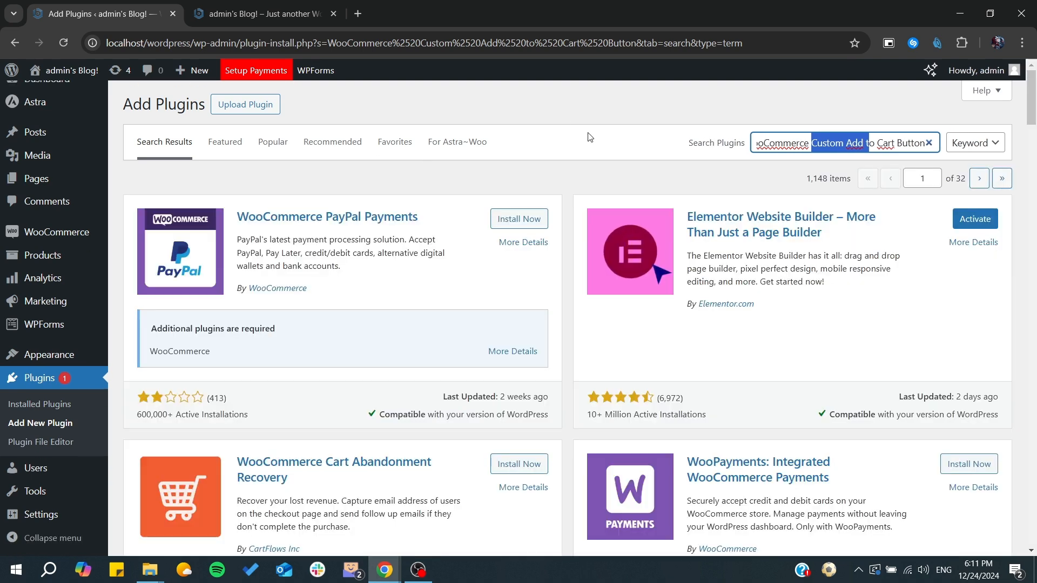
mouse_move(589, 202)
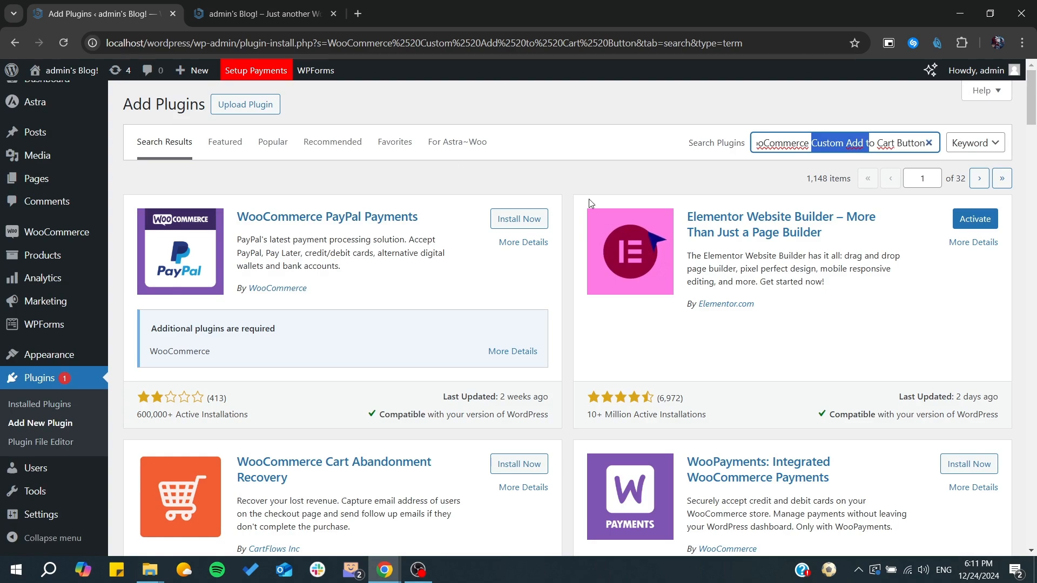
scroll("down", 3)
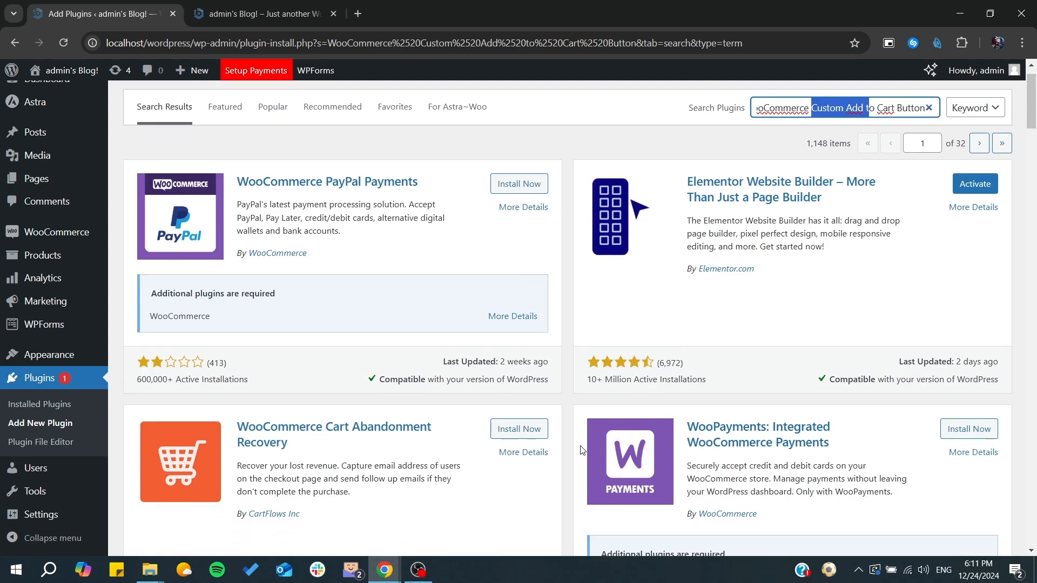
scroll("down", 3)
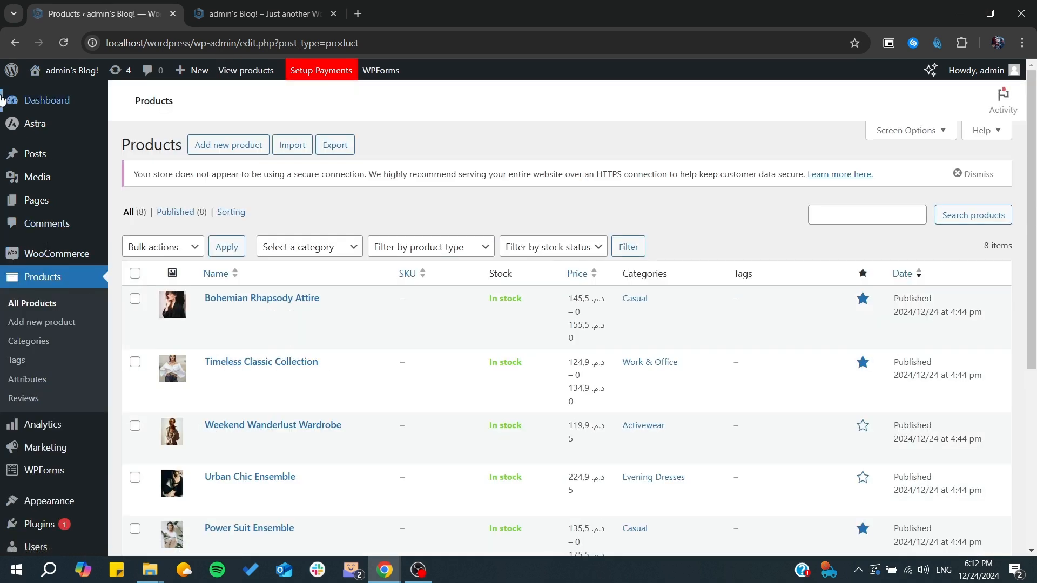
Visit the store homepage from the admin bar and start the Customizer from it
left_click(69, 71)
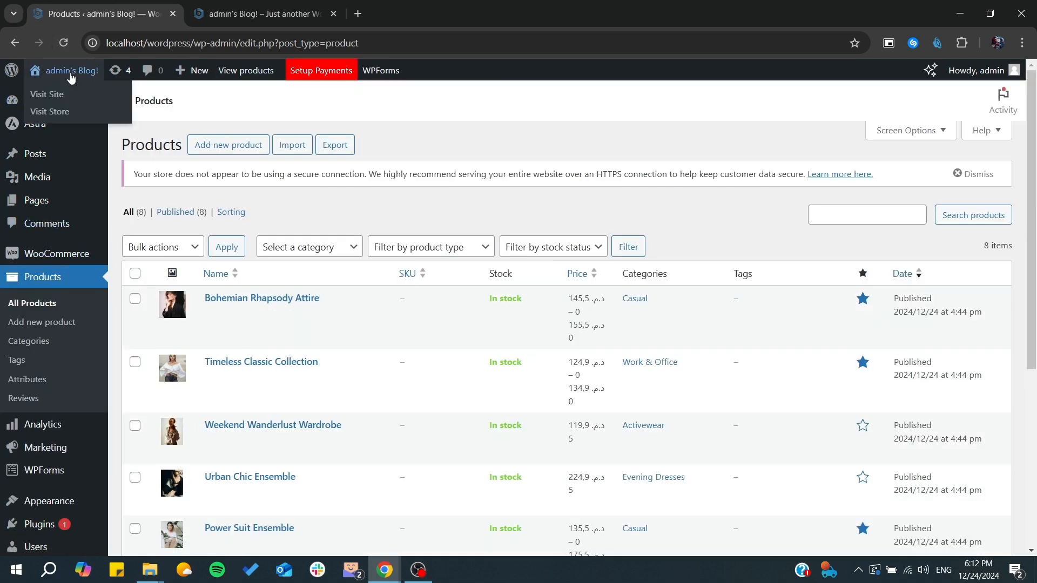
left_click(263, 13)
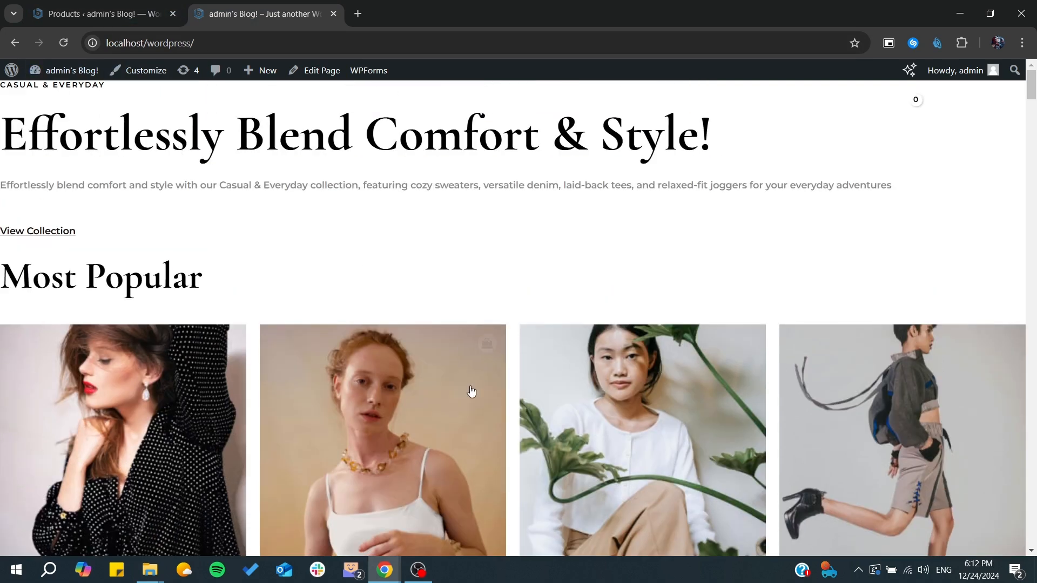
mouse_move(145, 70)
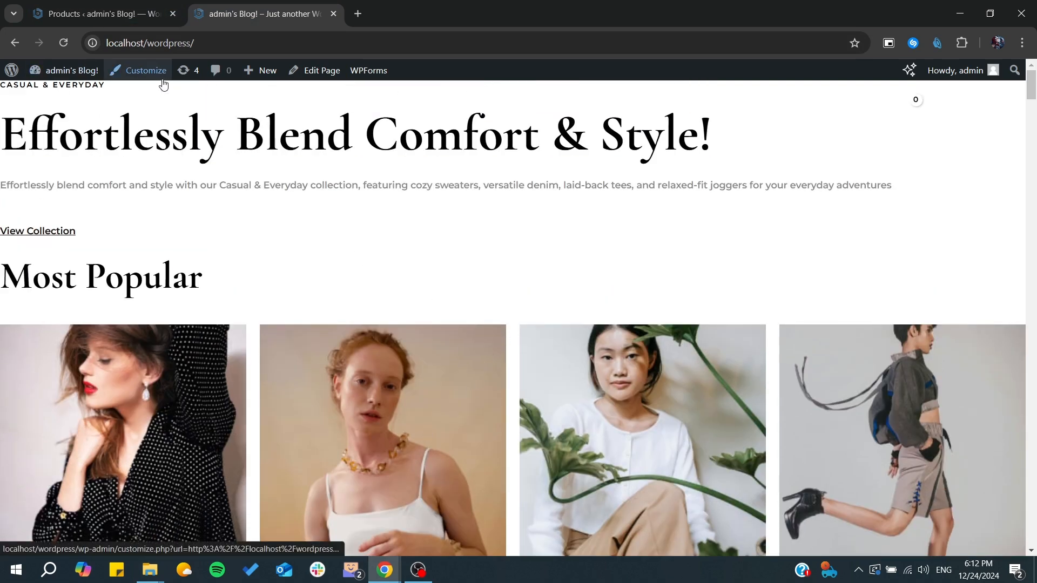
left_click(145, 70)
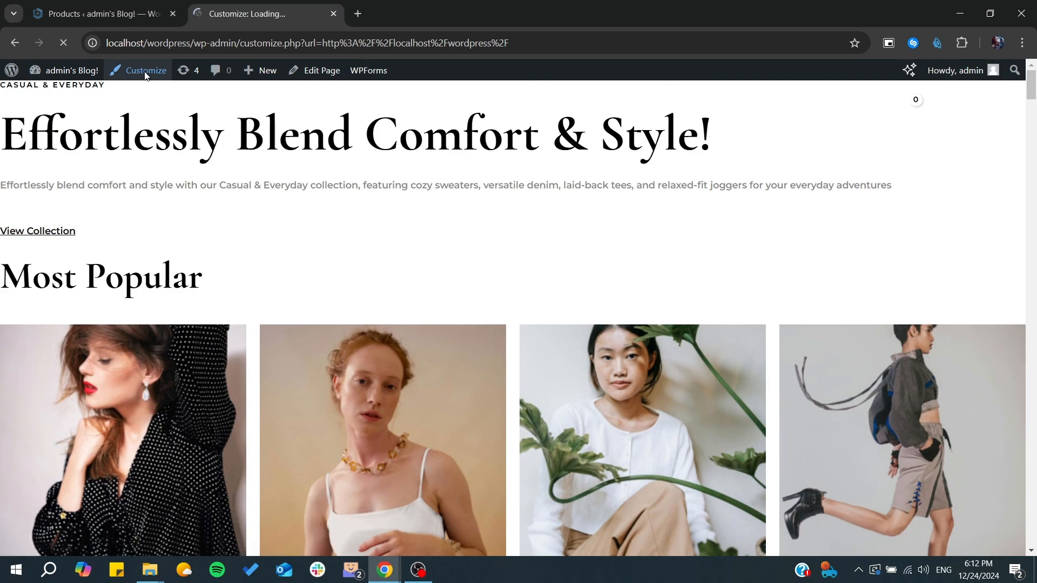
In the Customizer, review WooCommerce > Single Product Add To Cart options, then close back to Products
left_click(143, 70)
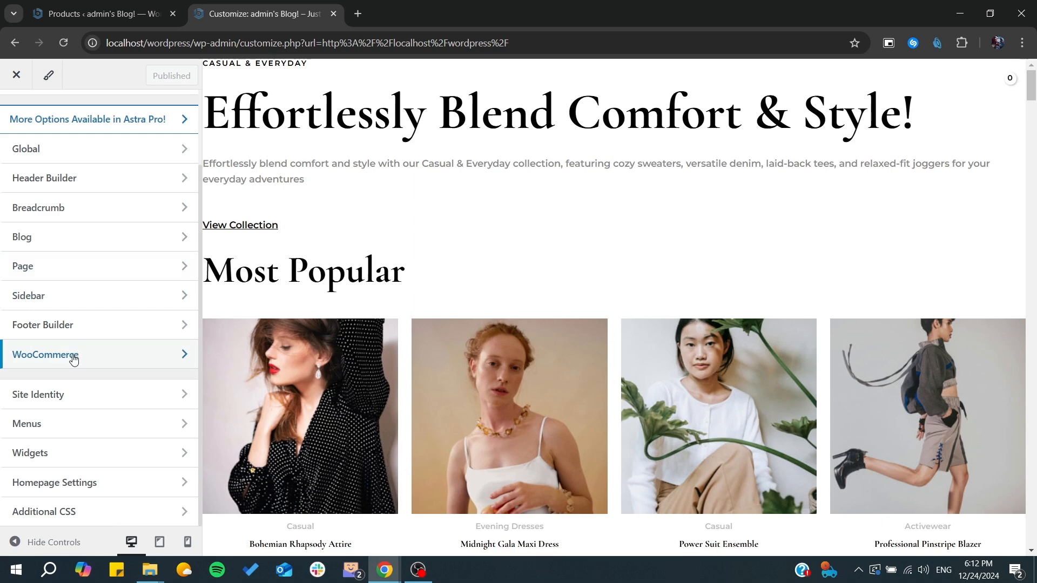
left_click(72, 354)
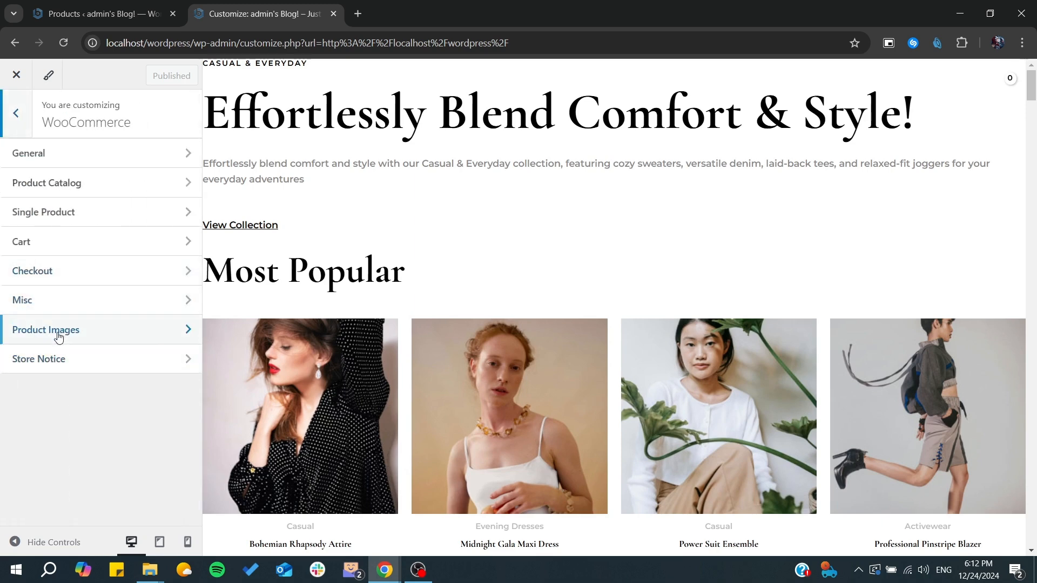
mouse_move(76, 212)
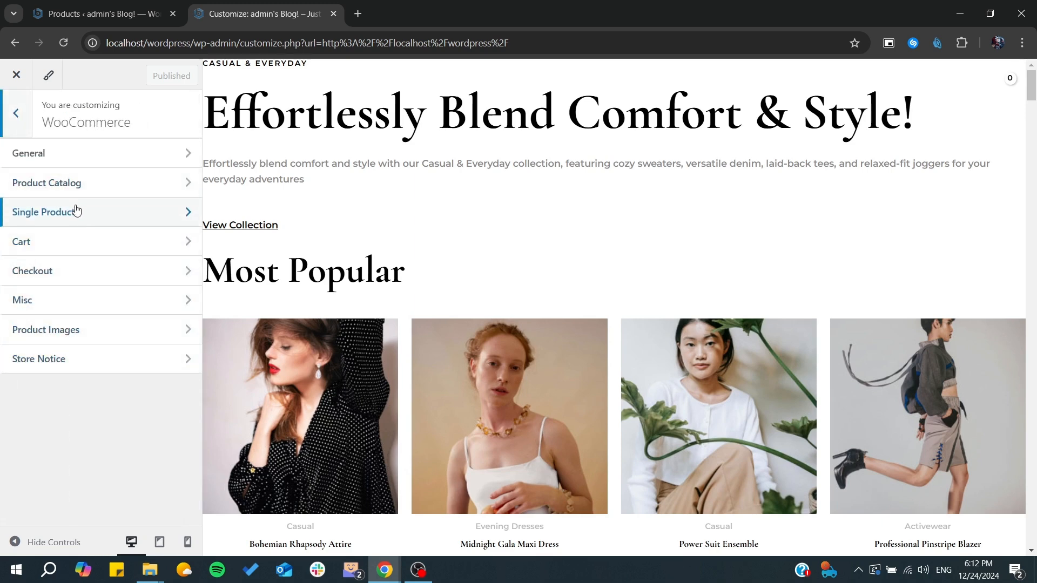
left_click(47, 211)
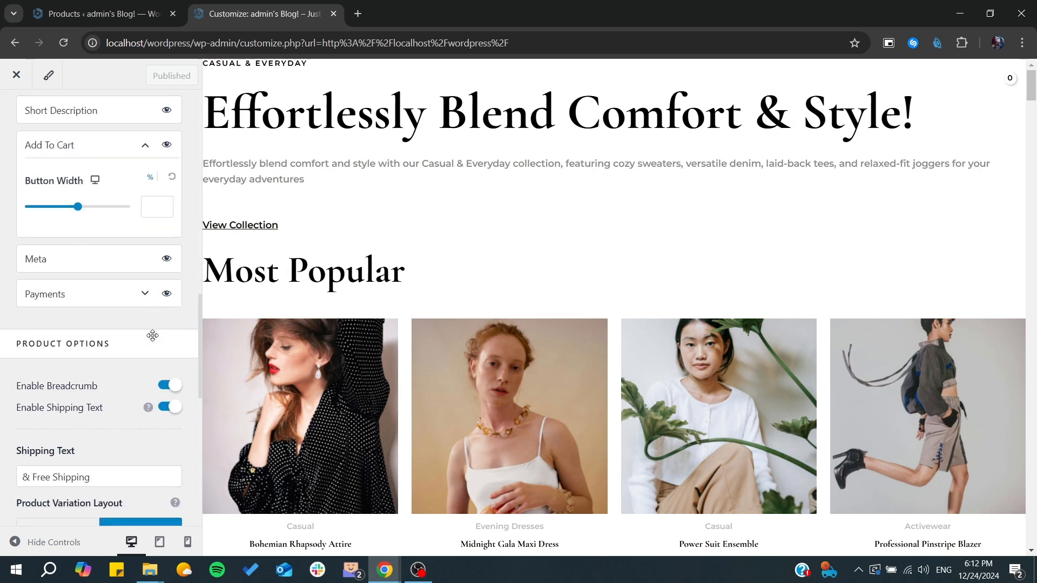
scroll("down", 3)
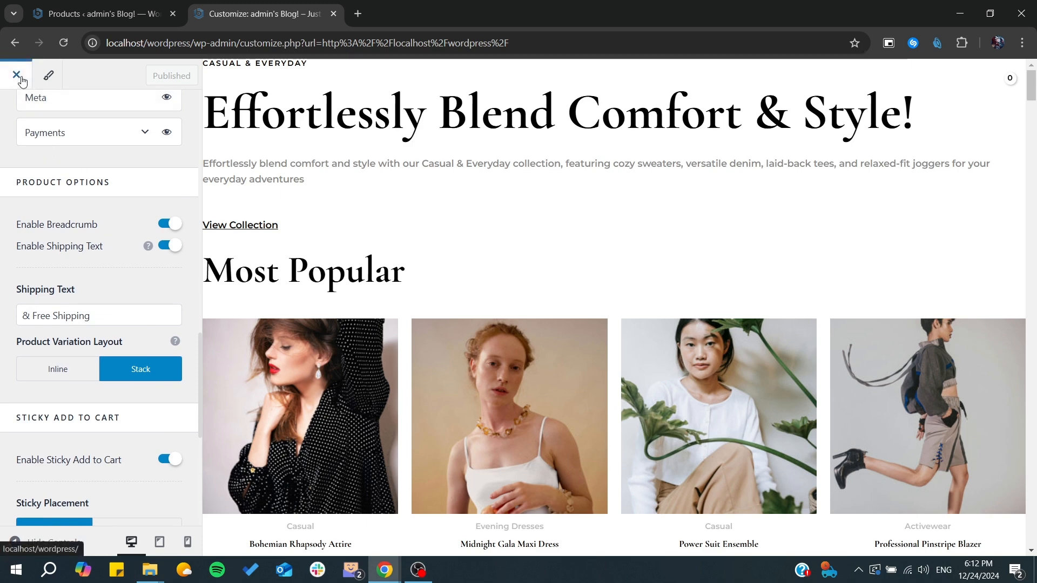
left_click(16, 76)
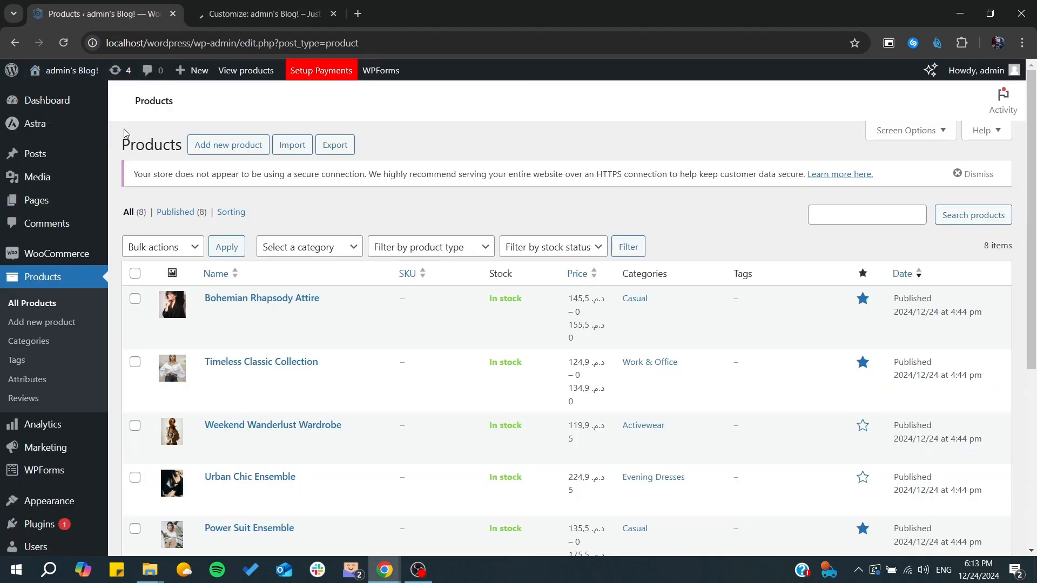